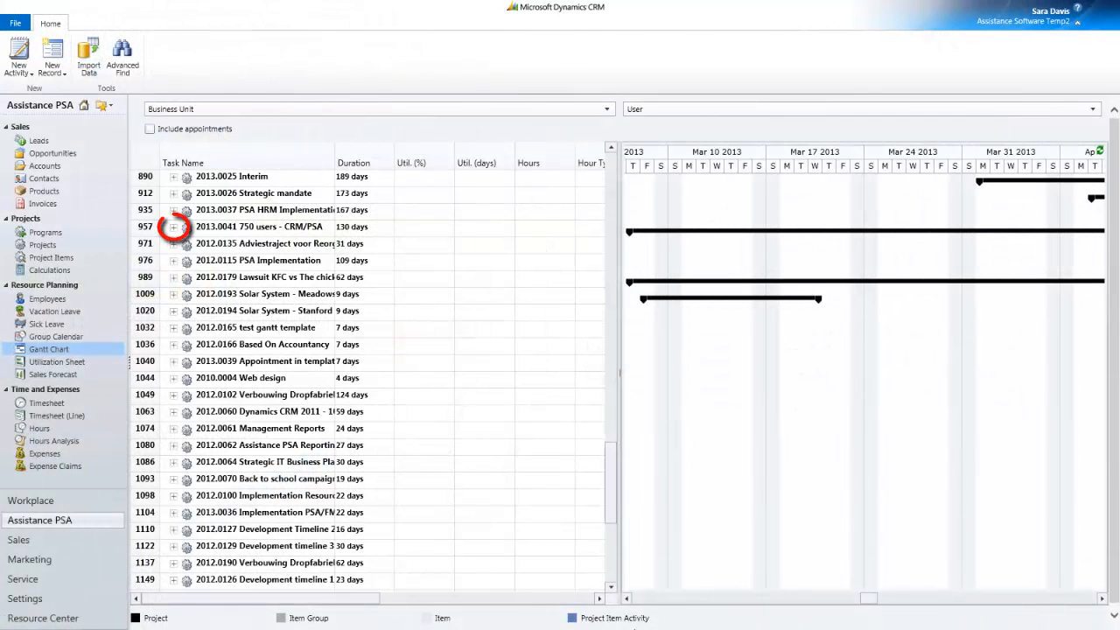
Expand project 2013.0041 and all its phases and items in the Gantt chart.
left_click(174, 227)
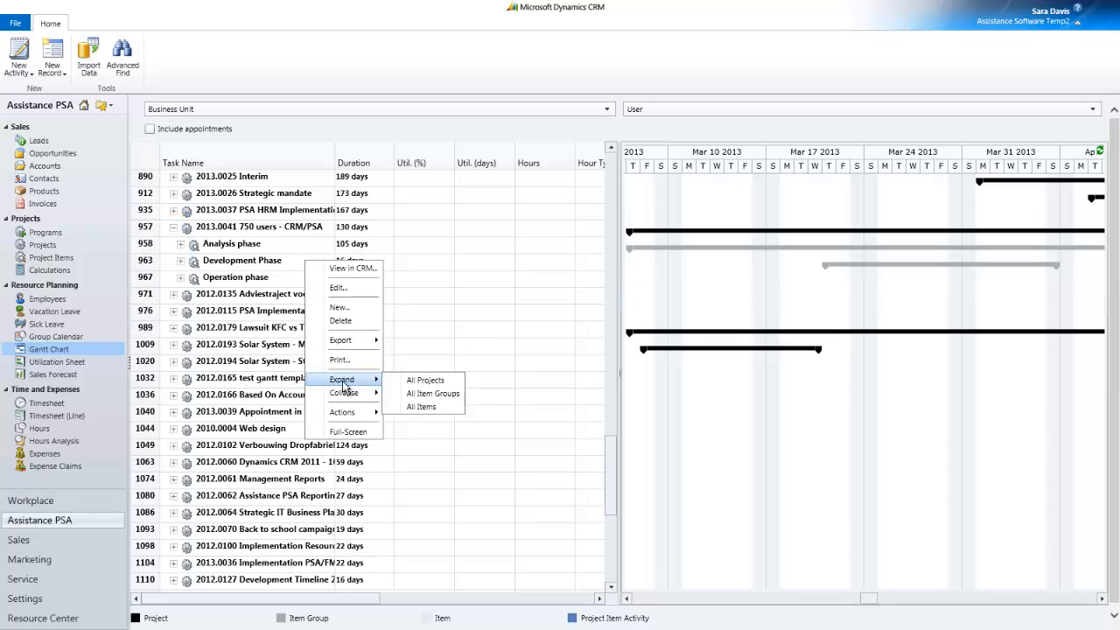
left_click(421, 405)
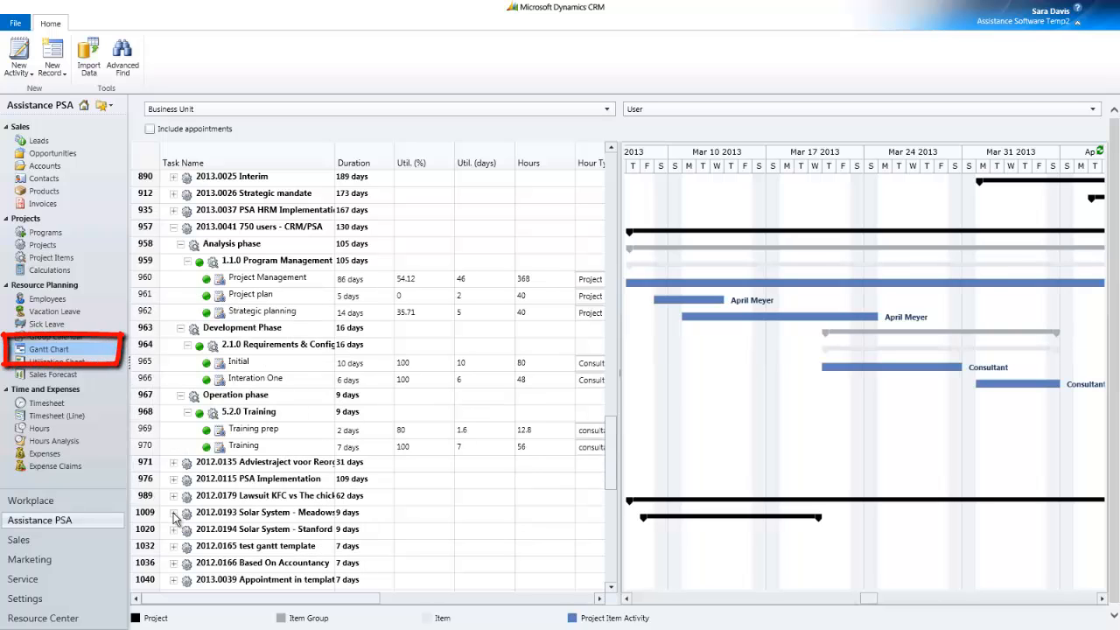
left_click(173, 513)
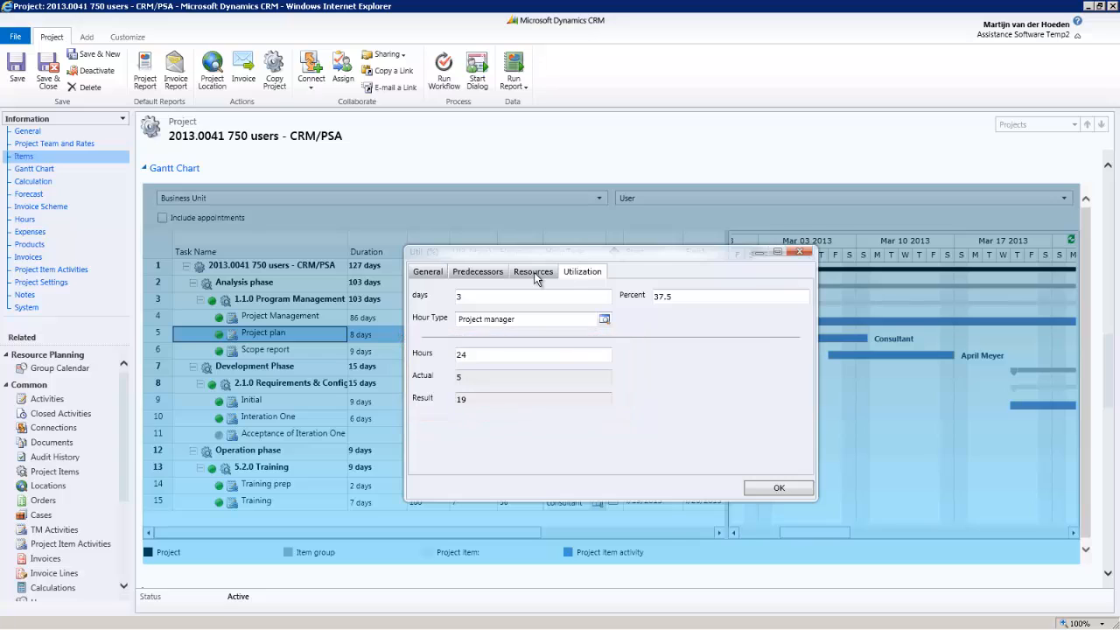
Show the project team (April Meyer, Don Funk, James Bond, others) on the Resources tab.
left_click(533, 271)
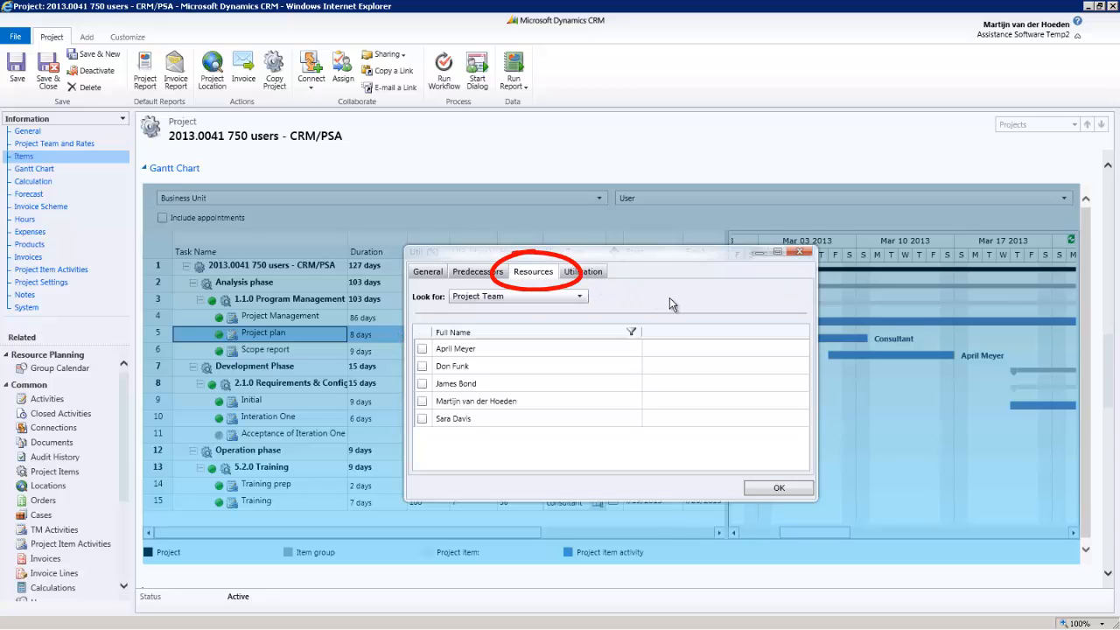